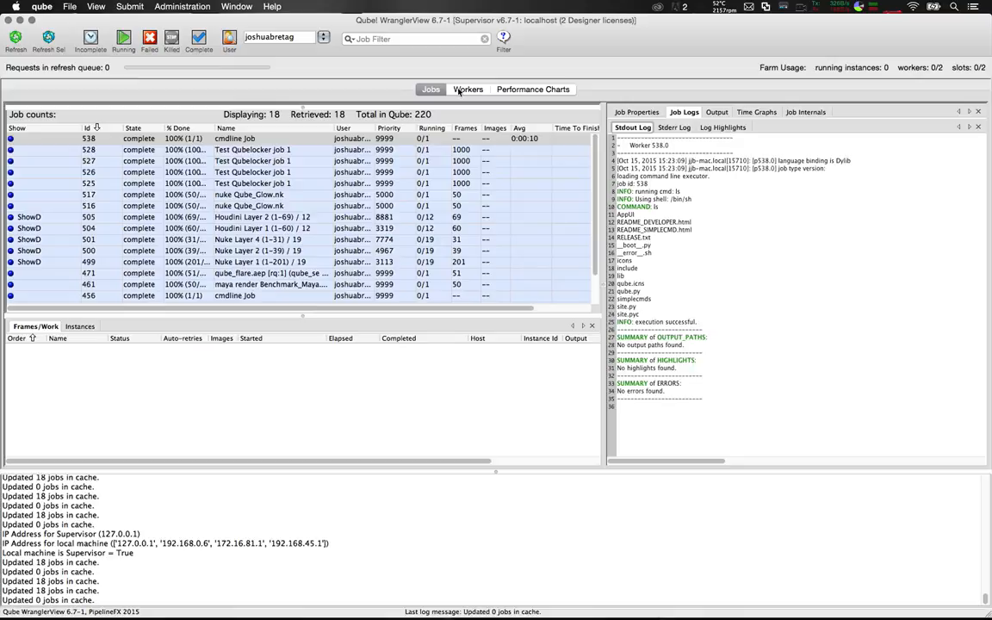
- Show the Workers list with the local Mac and Windows VM, then open the qube menu
left_click(468, 87)
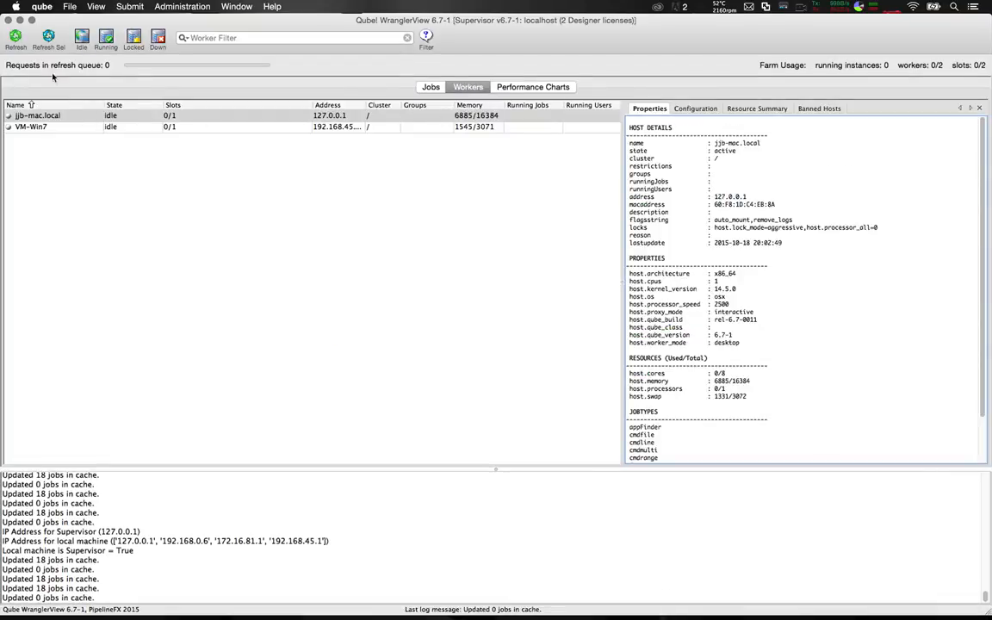
left_click(41, 7)
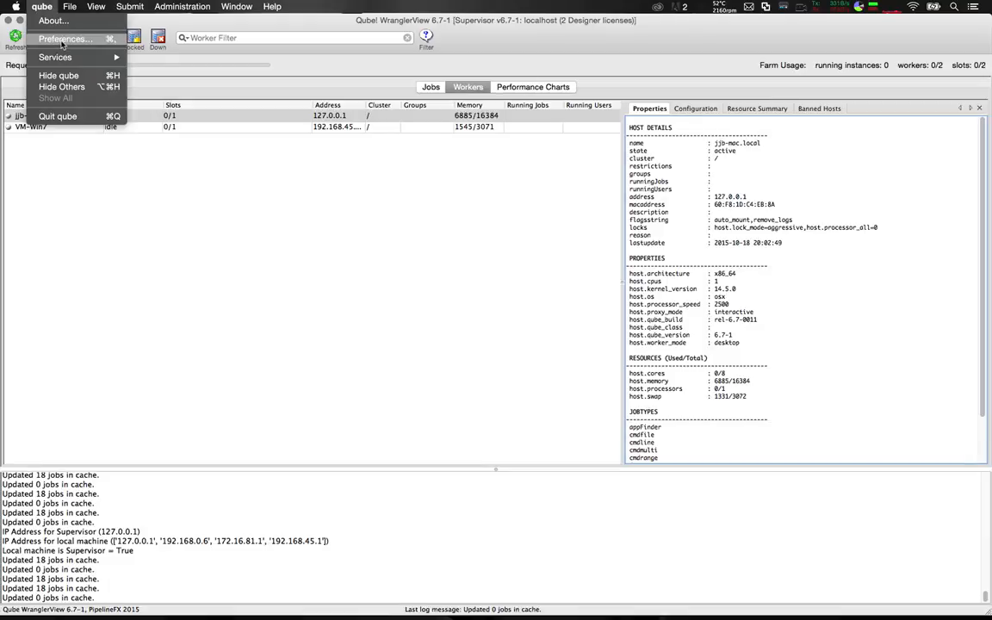
left_click(64, 39)
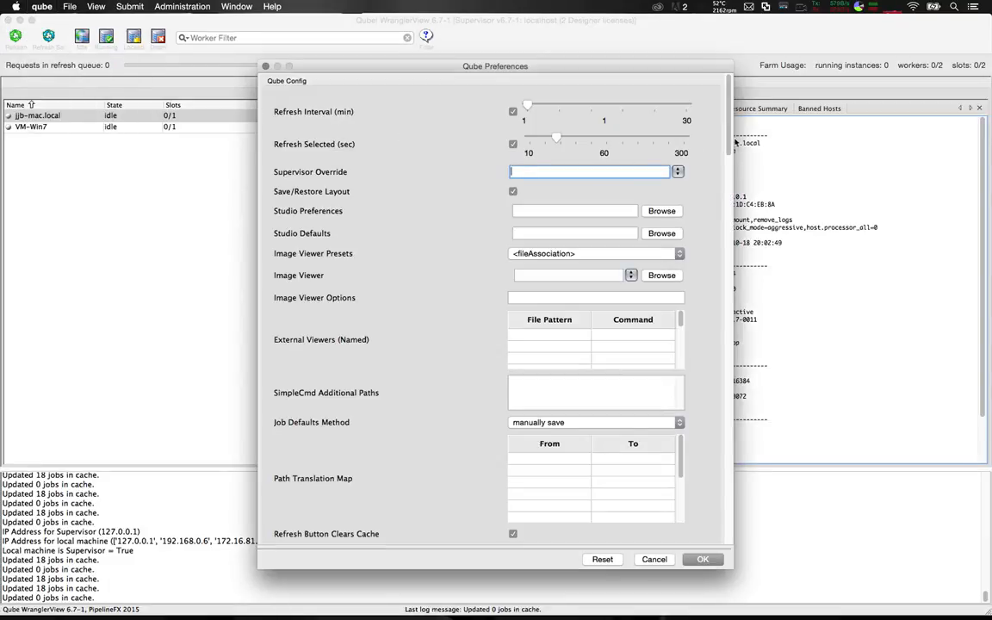
scroll("down", 3)
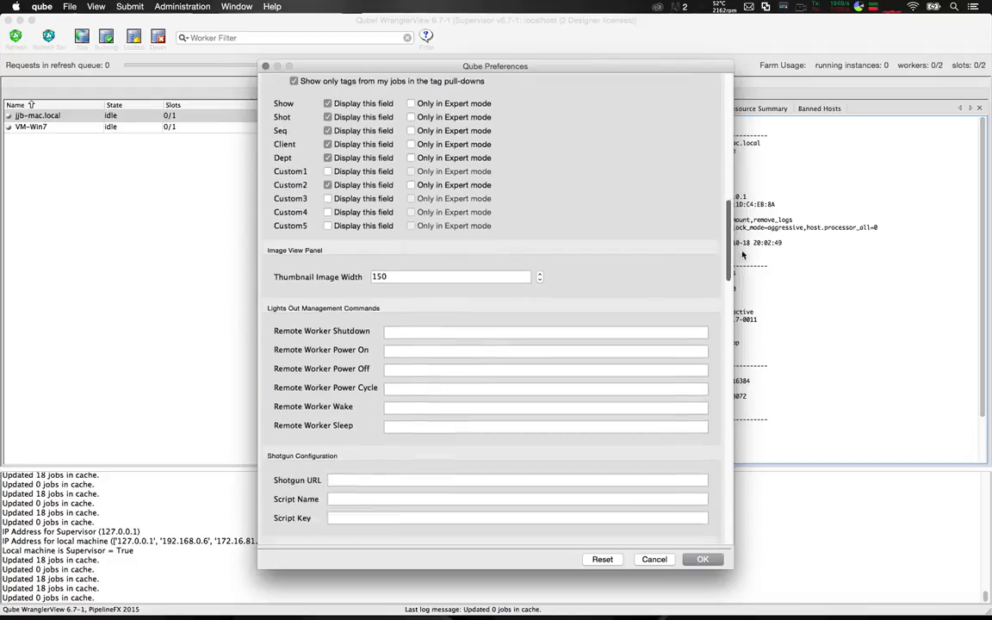
scroll("down", 3)
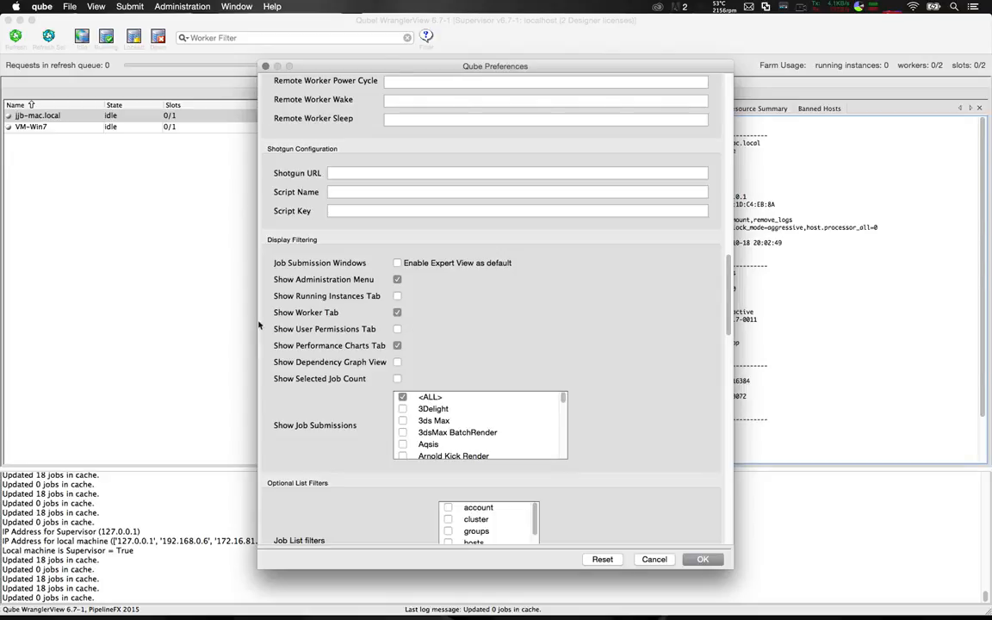
mouse_move(611, 572)
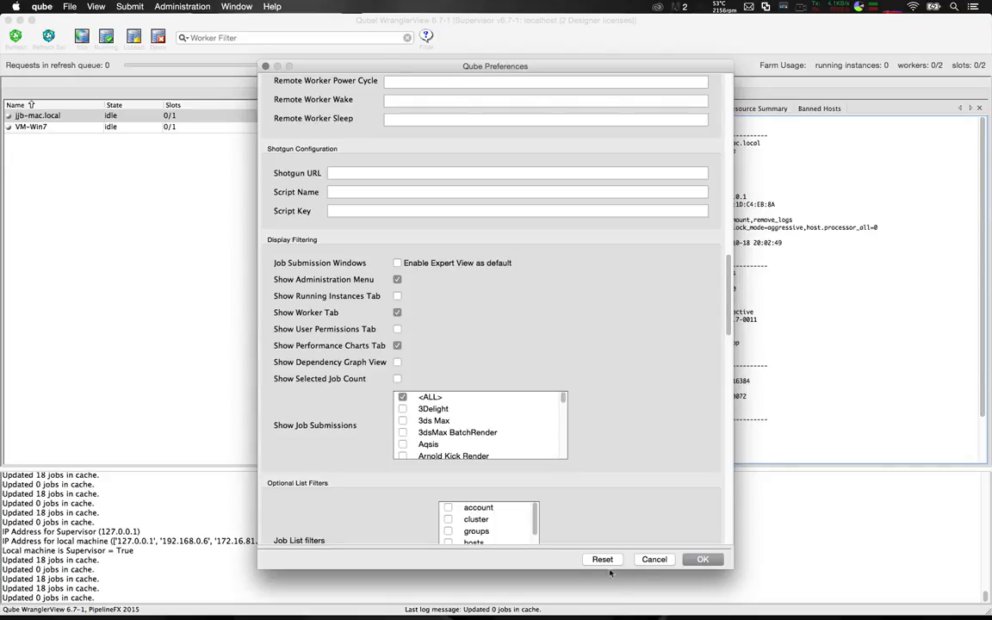
left_click(702, 559)
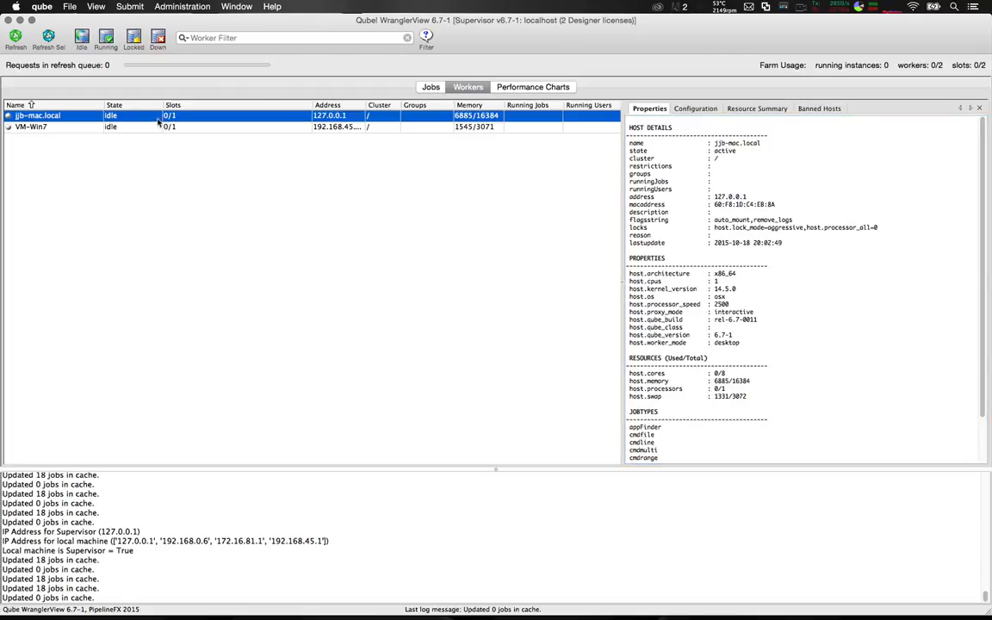
- Bring up the jjb-mac.local worker's context menu with Lock, Unlock and Scheduled Locking options
right_click(39, 116)
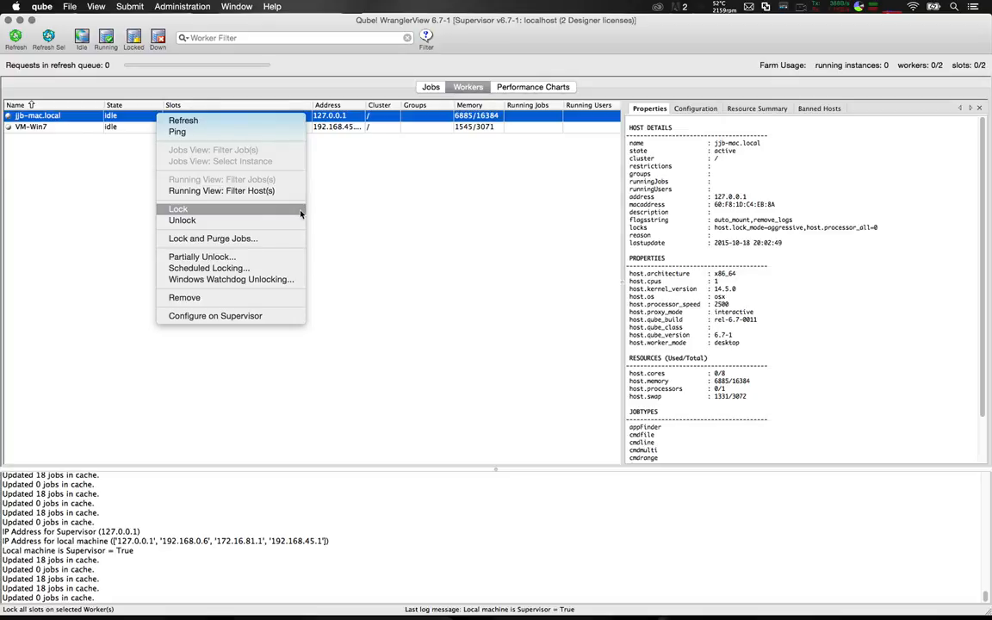
mouse_move(181, 221)
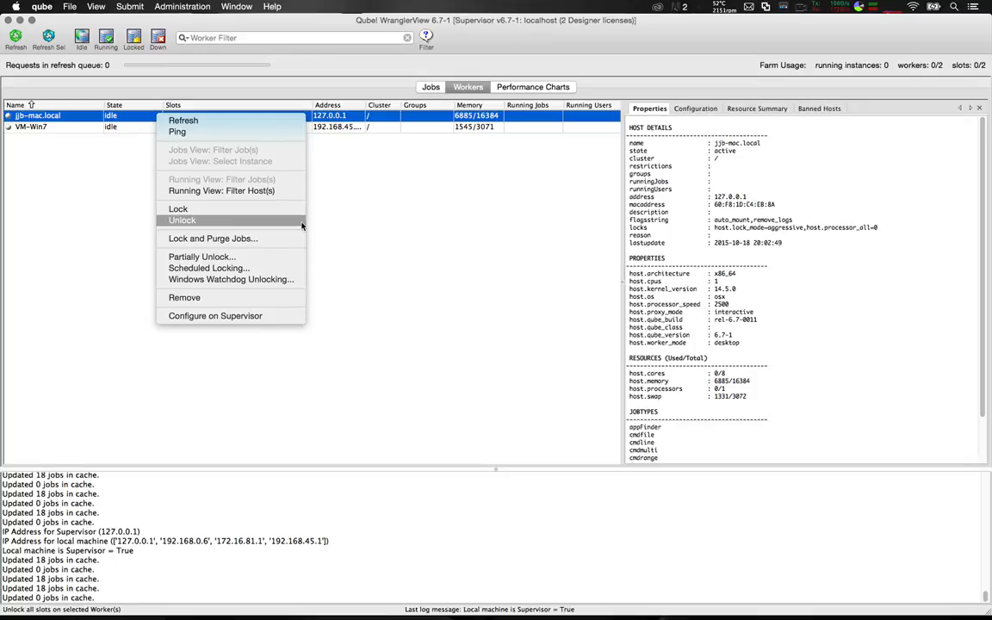
mouse_move(213, 238)
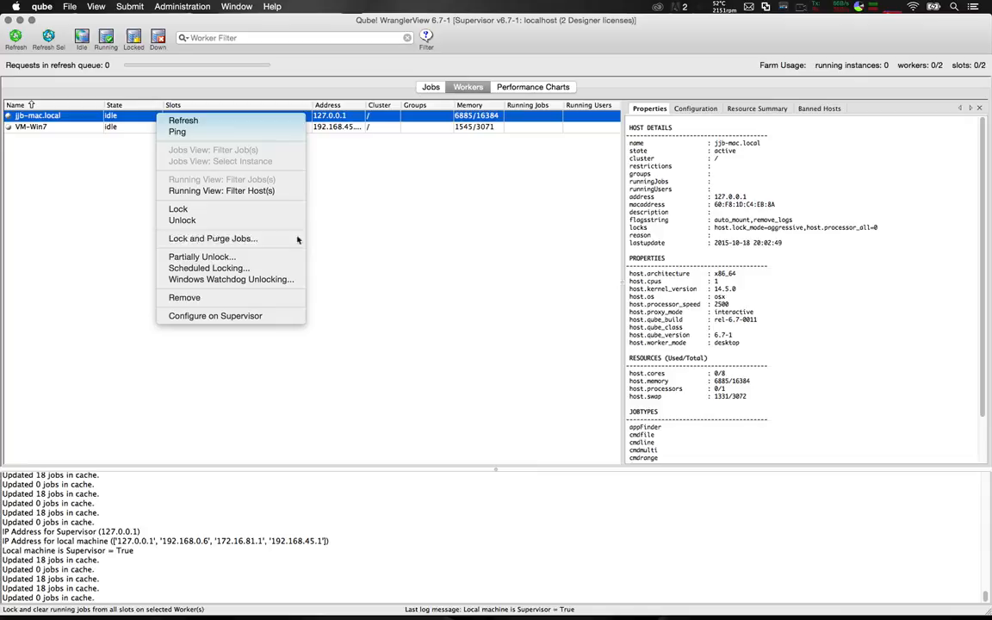
mouse_move(213, 239)
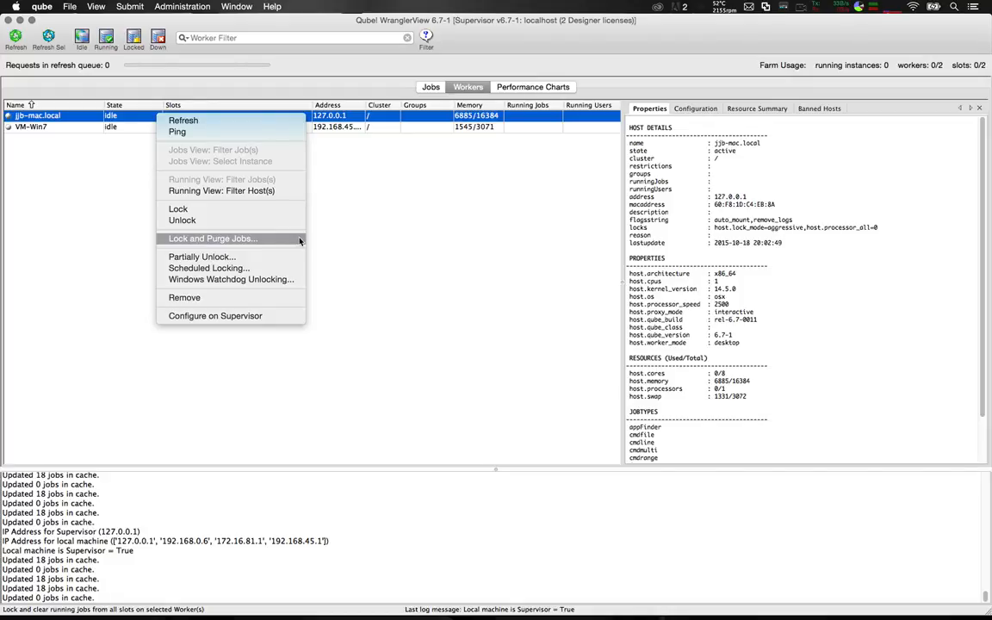
mouse_move(202, 256)
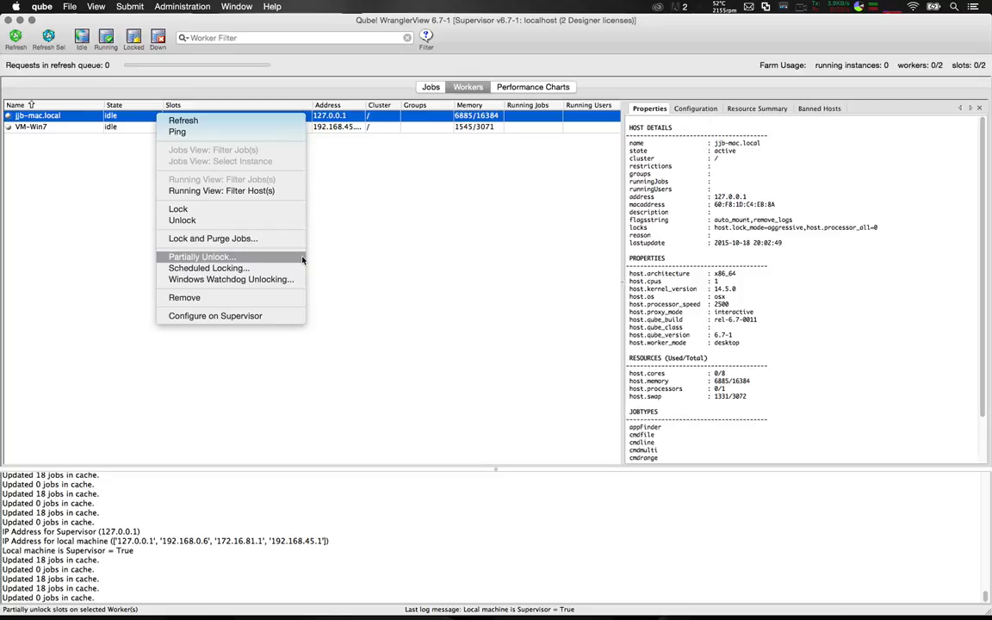
mouse_move(208, 268)
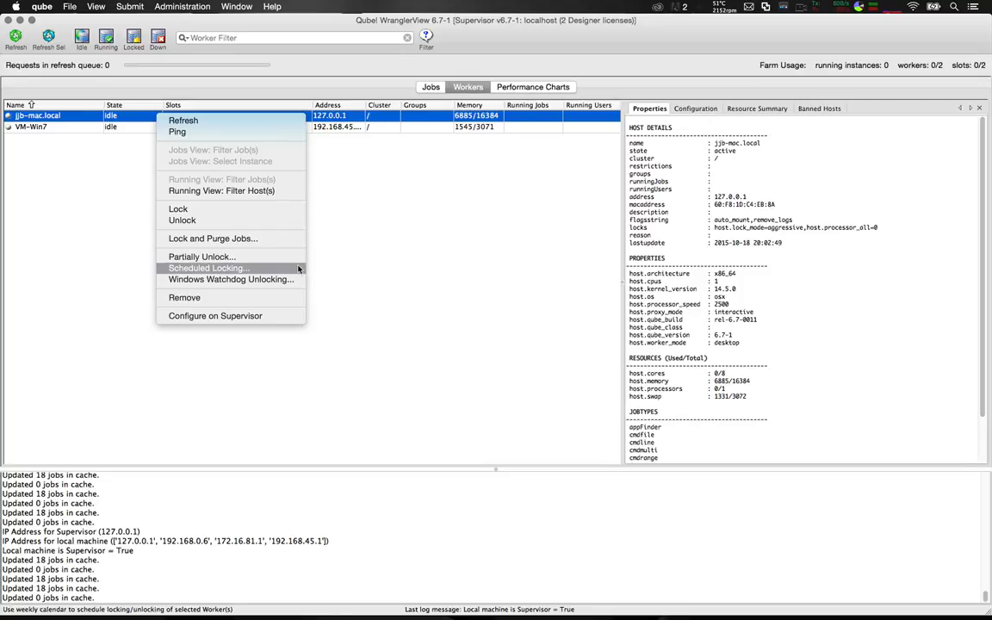
- Inspect the Mac worker's Scheduled Locking grid (07:00–17:00 daily) and close it
left_click(208, 268)
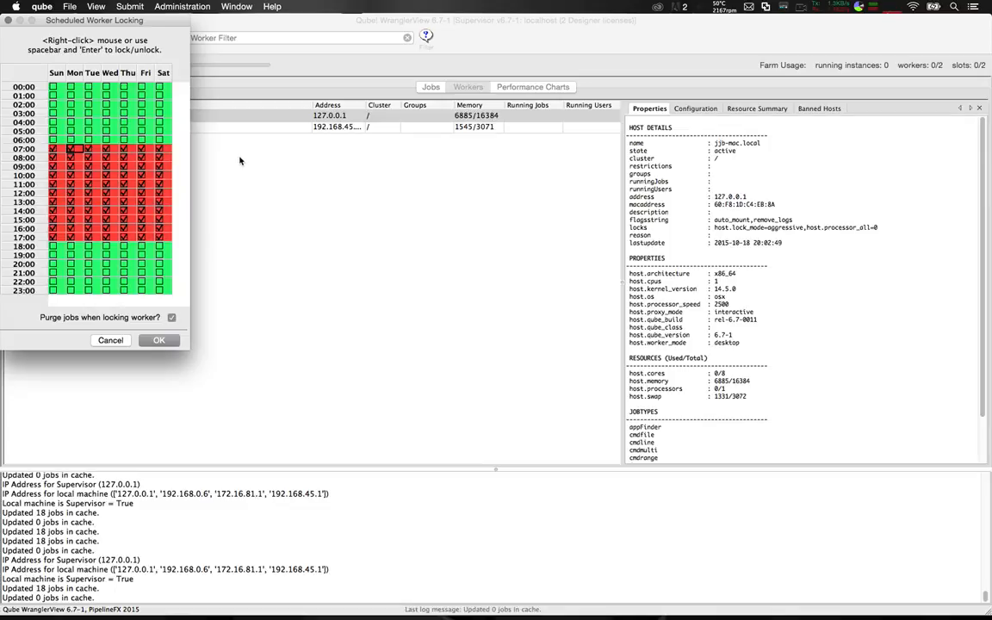
mouse_move(261, 370)
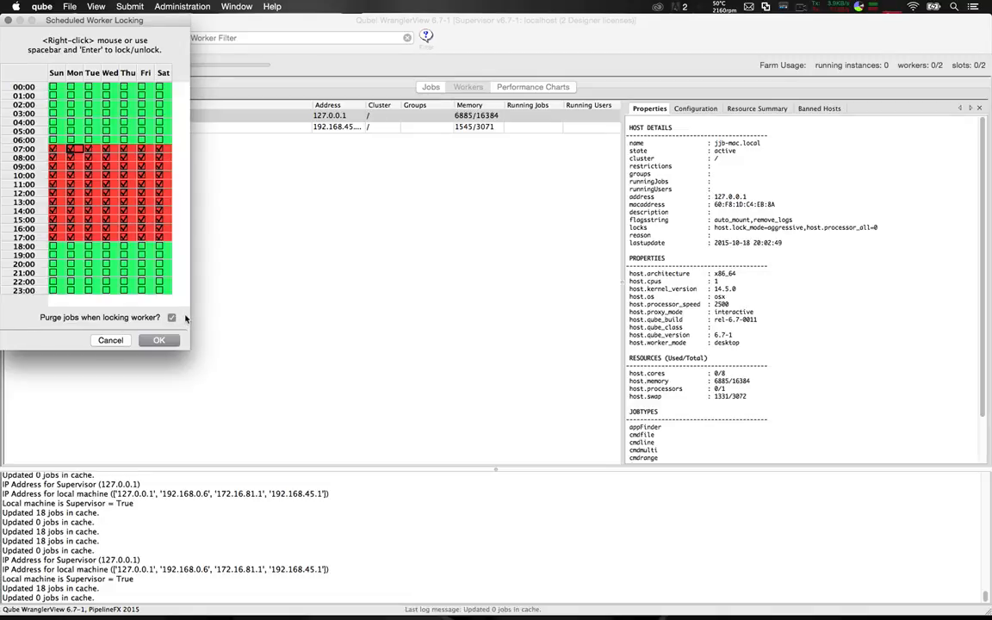
left_click(159, 340)
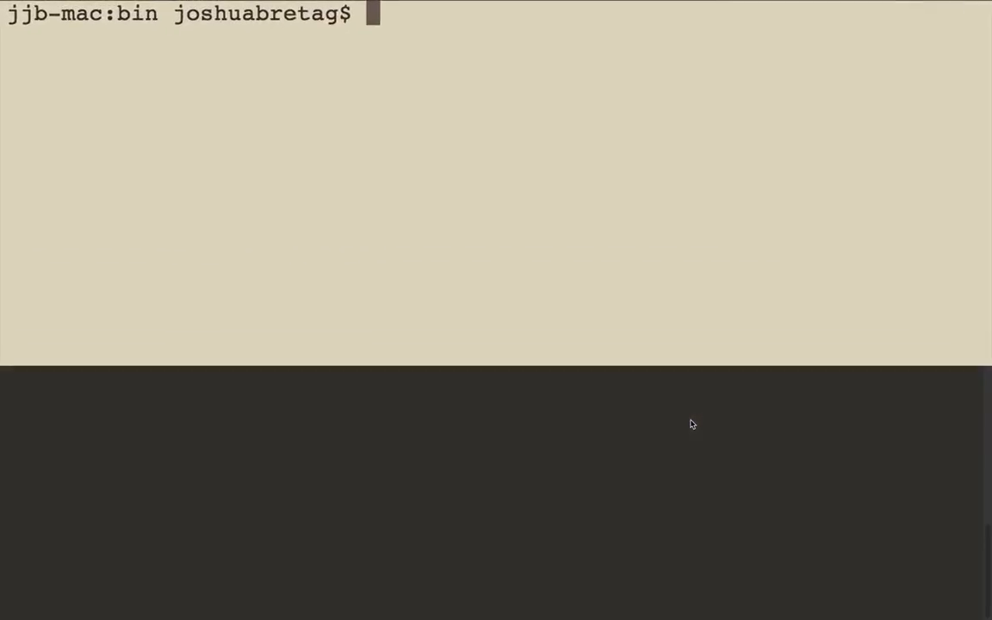
- Run pwd, then ./qblock --help to list qblock's filter, action and display options
type("pwd")
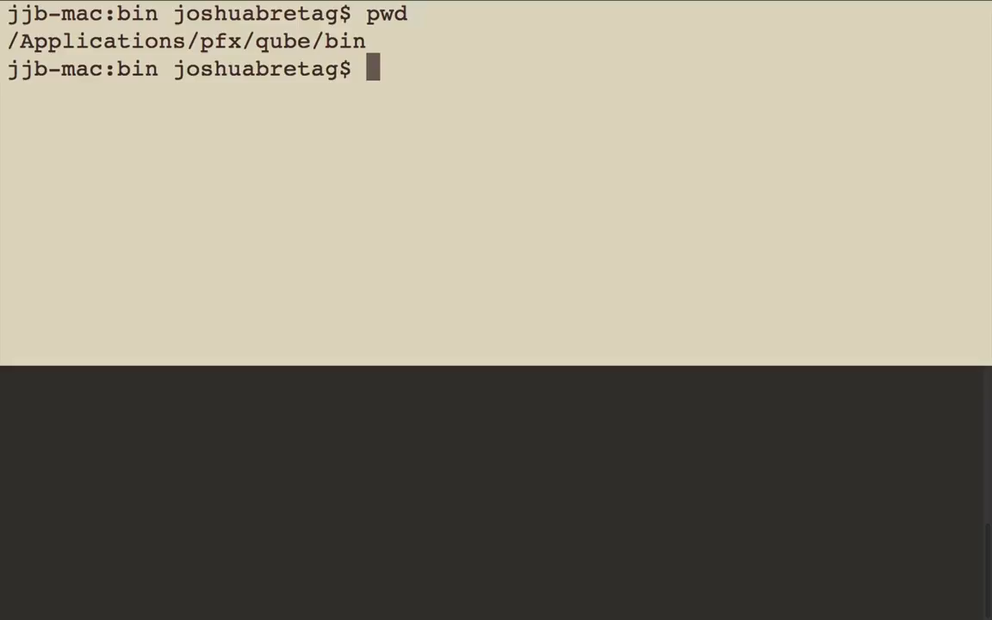
type("./qb")
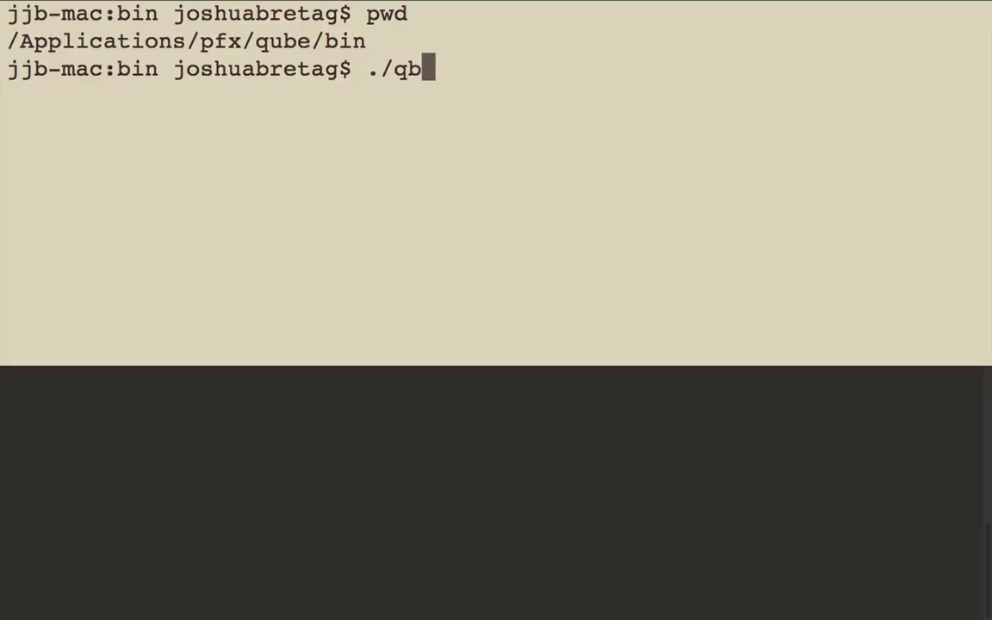
type("lock --h")
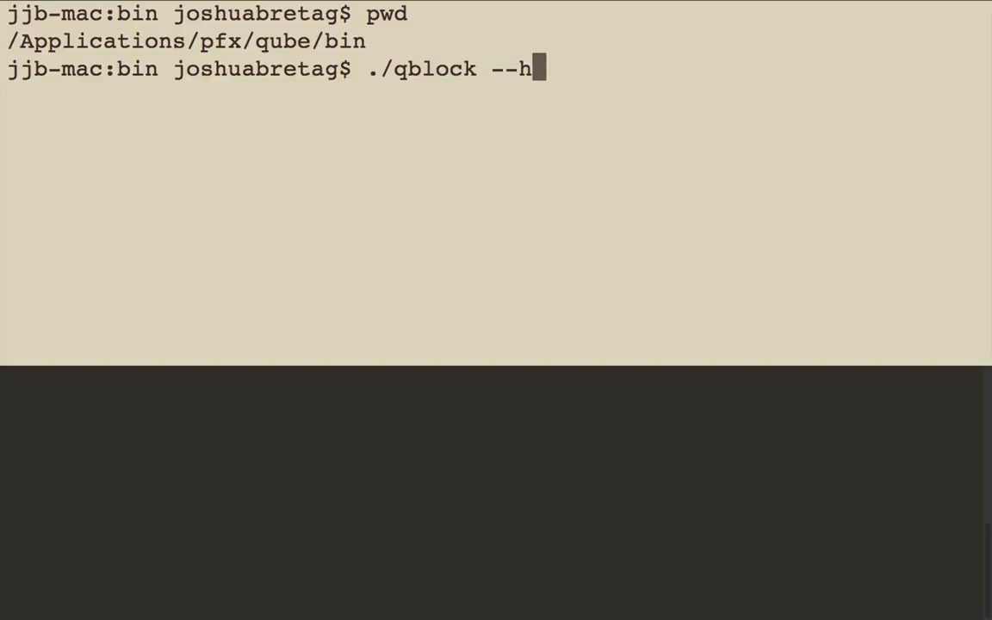
type("elp")
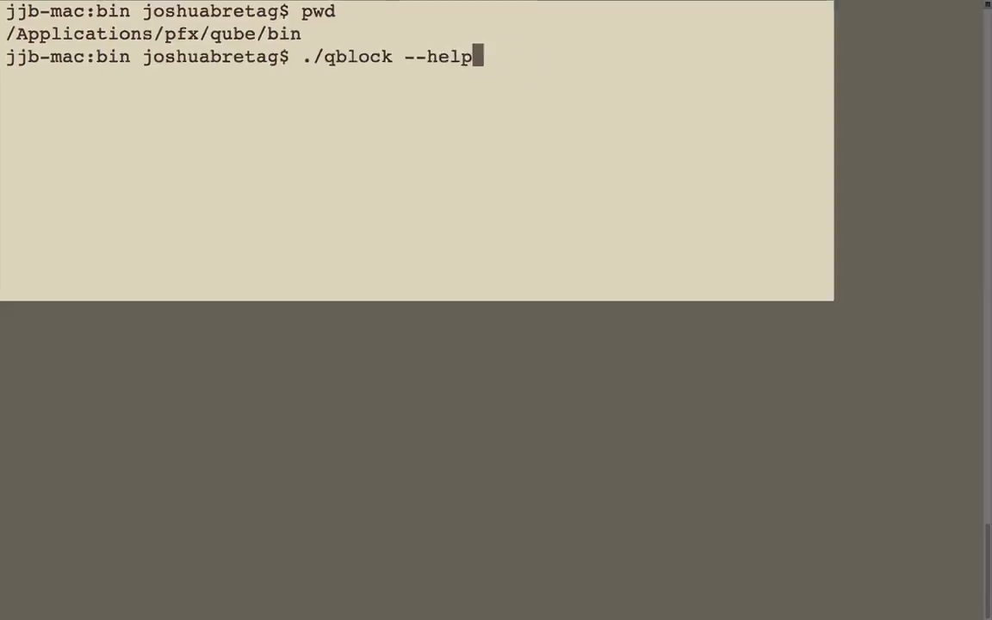
key("Return")
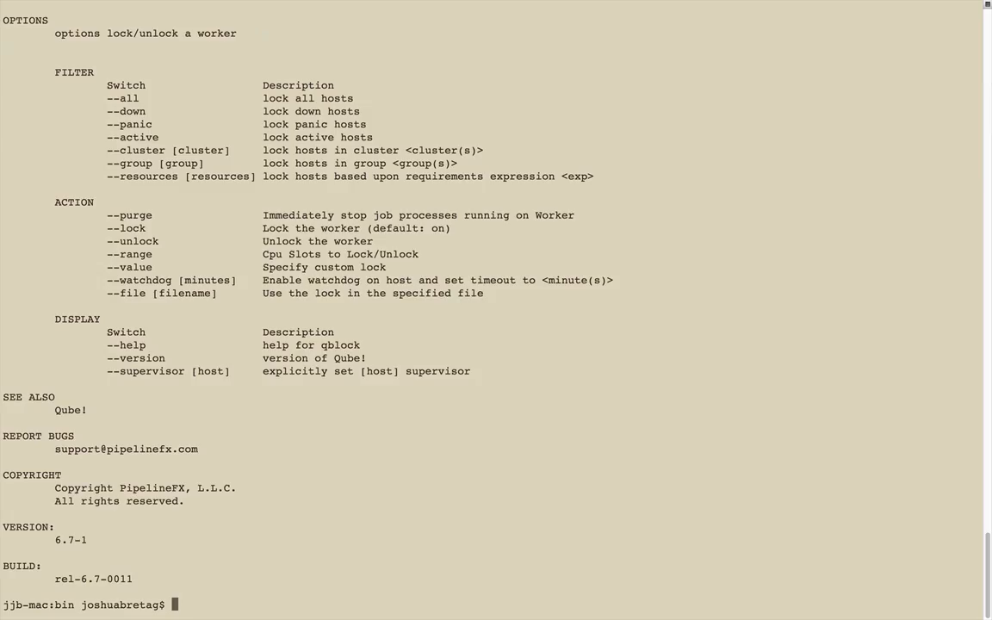